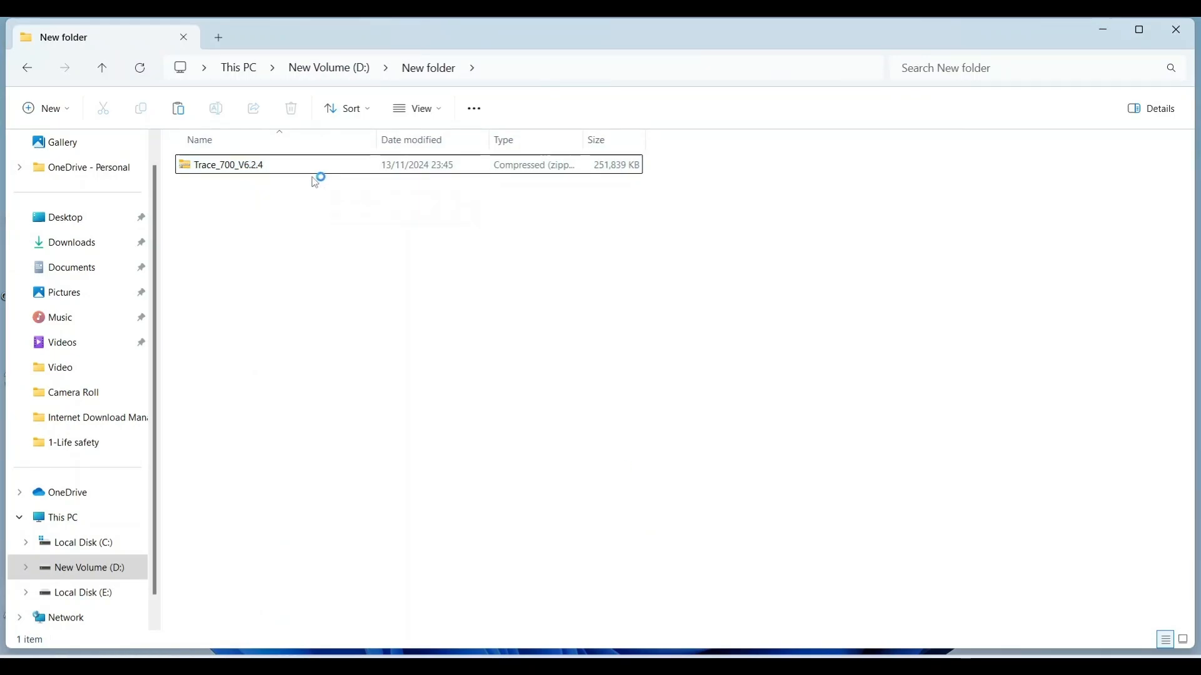
# Extract the Trace_700_V6.2.4 archive into its proposed folder.
pyautogui.click(228, 165)
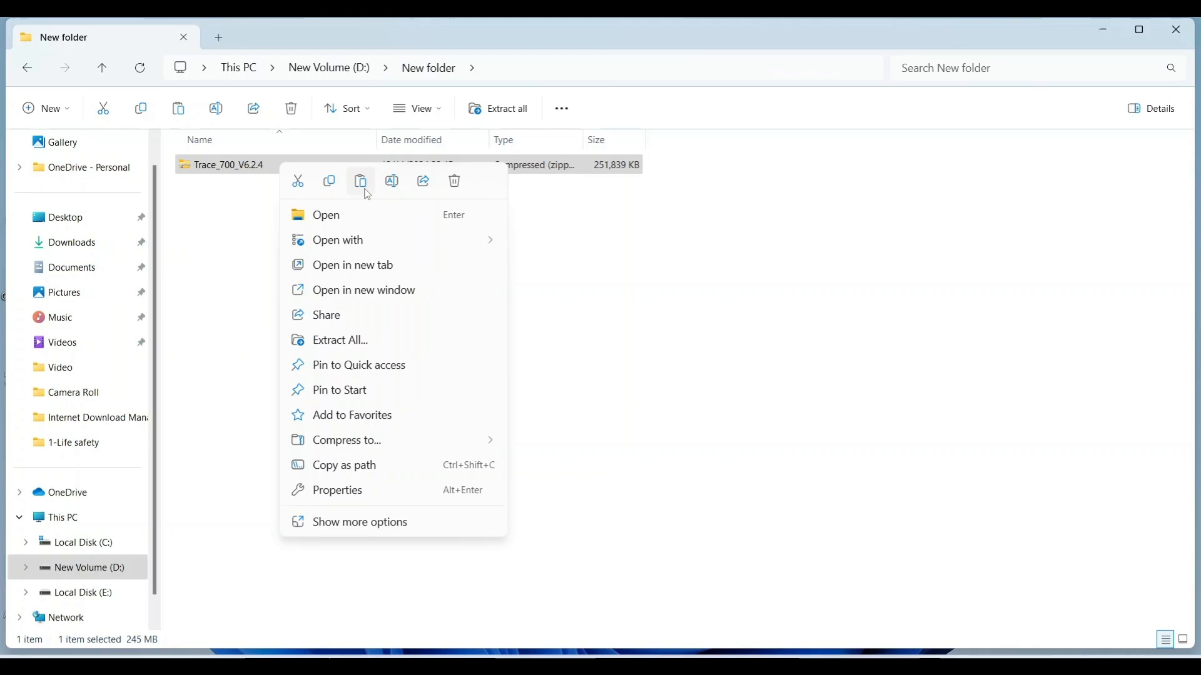
pyautogui.moveTo(494, 125)
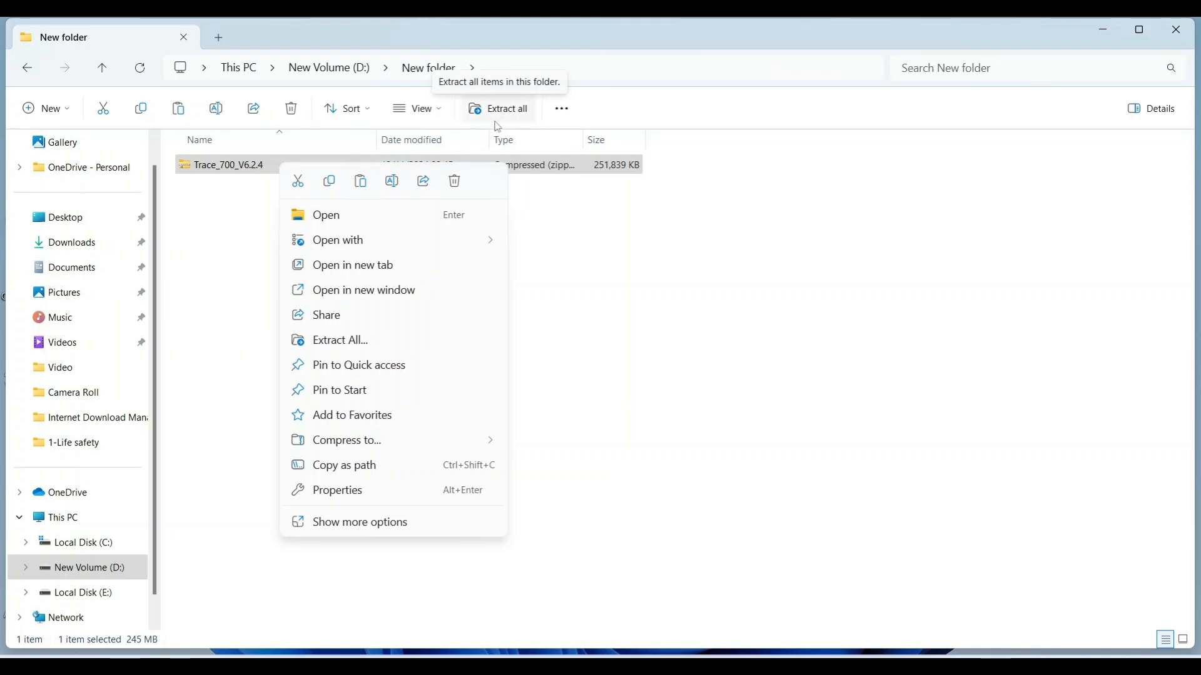
pyautogui.click(339, 341)
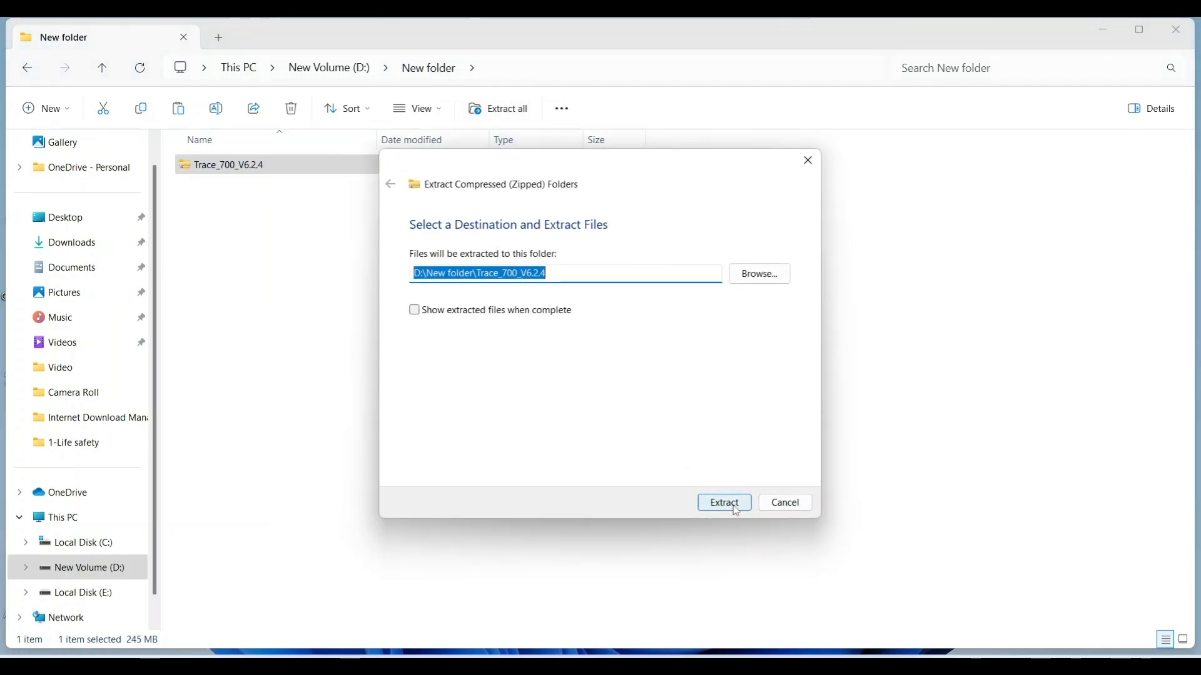
pyautogui.click(723, 502)
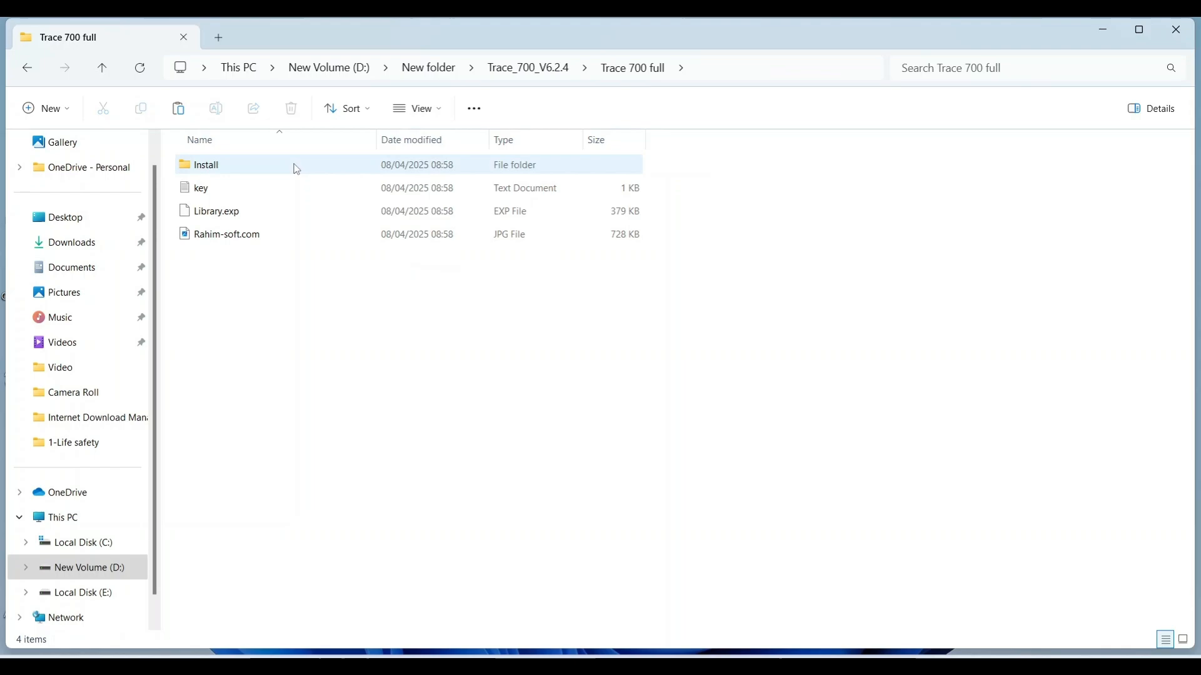
pyautogui.moveTo(285, 176)
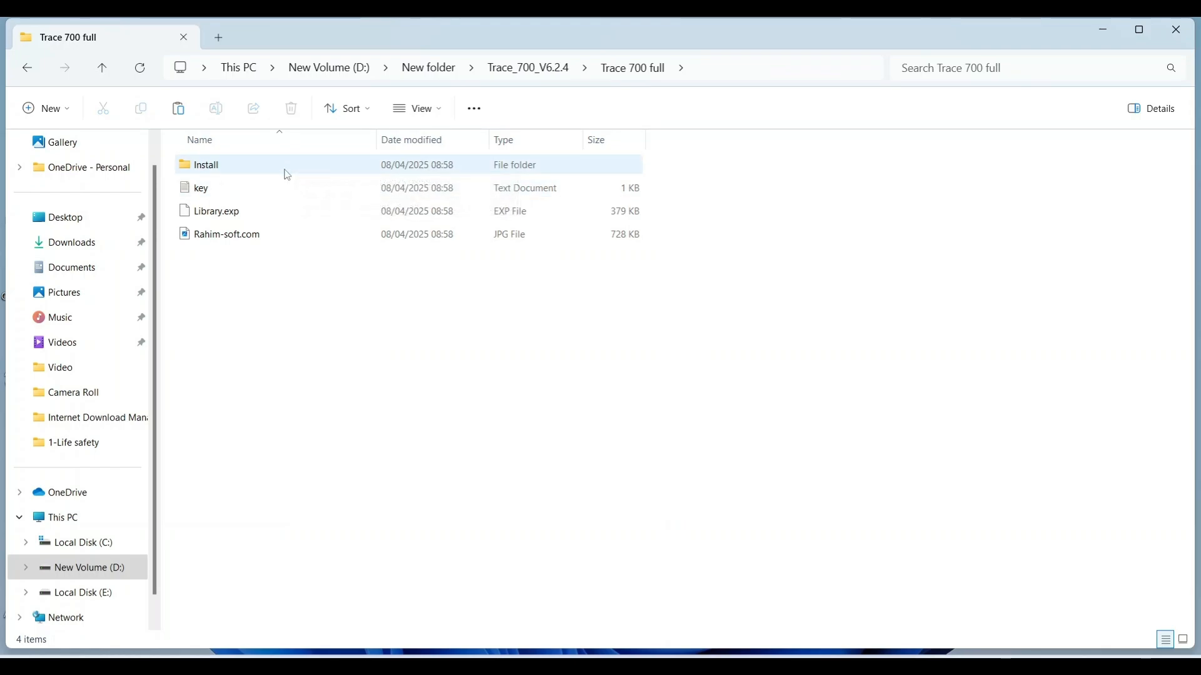
# Open the Install folder and launch the setup application.
pyautogui.doubleClick(207, 164)
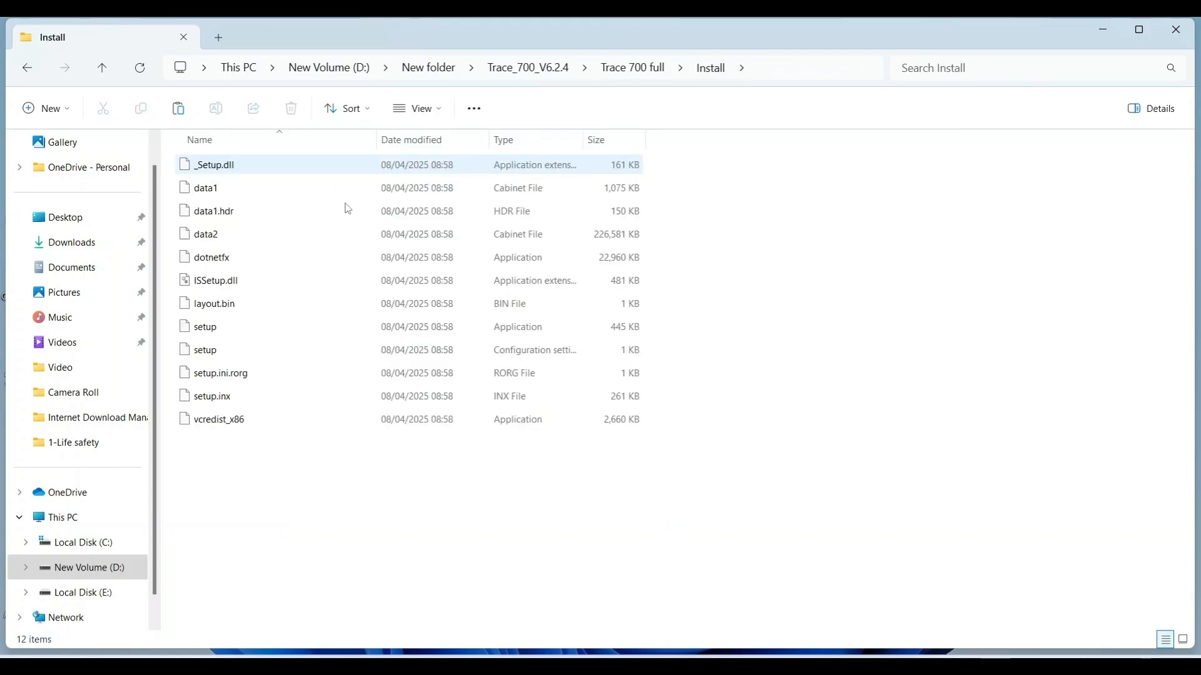
pyautogui.click(205, 327)
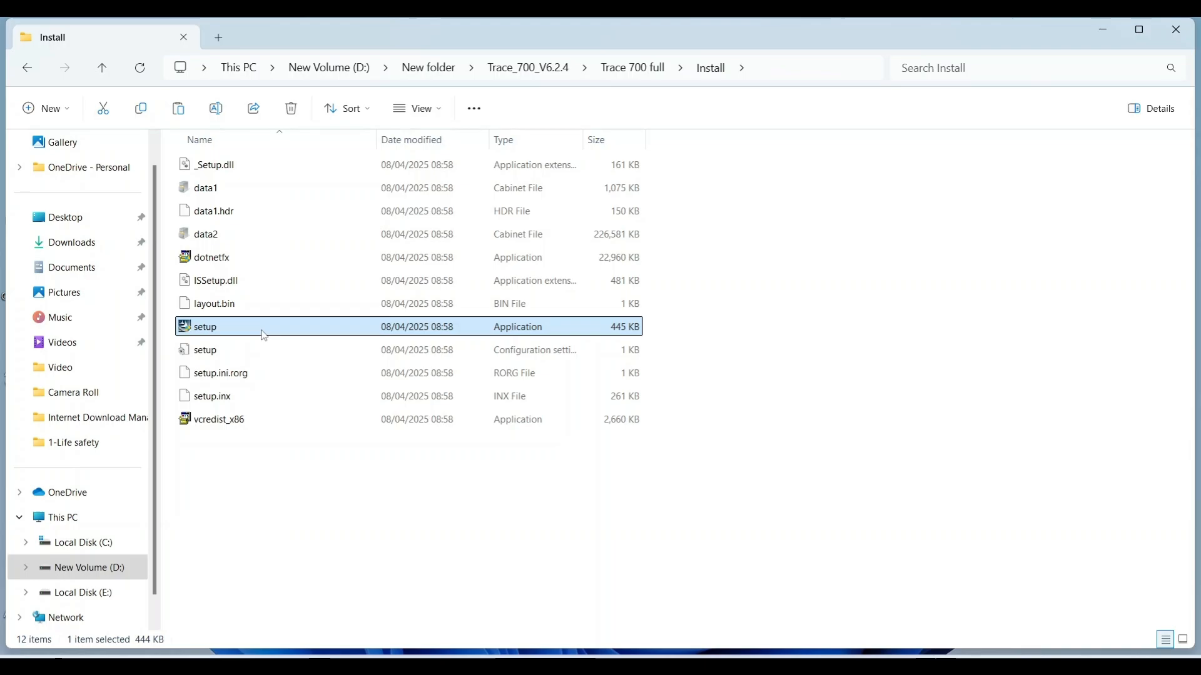
pyautogui.rightClick(205, 327)
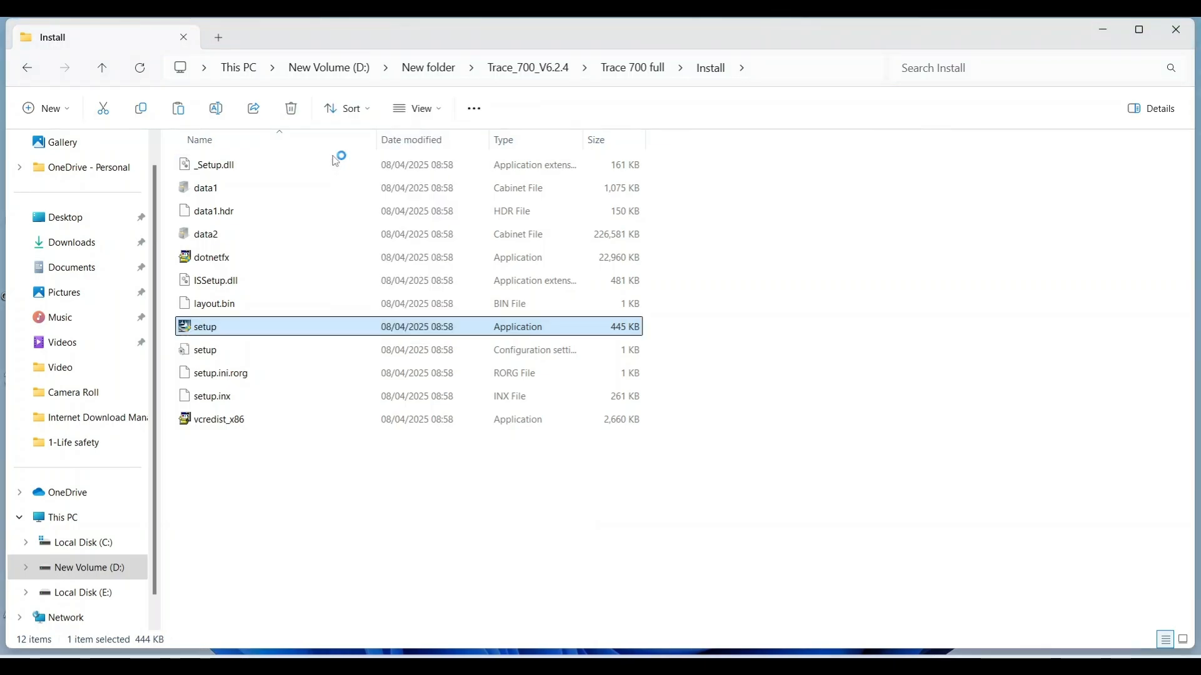
pyautogui.doubleClick(205, 327)
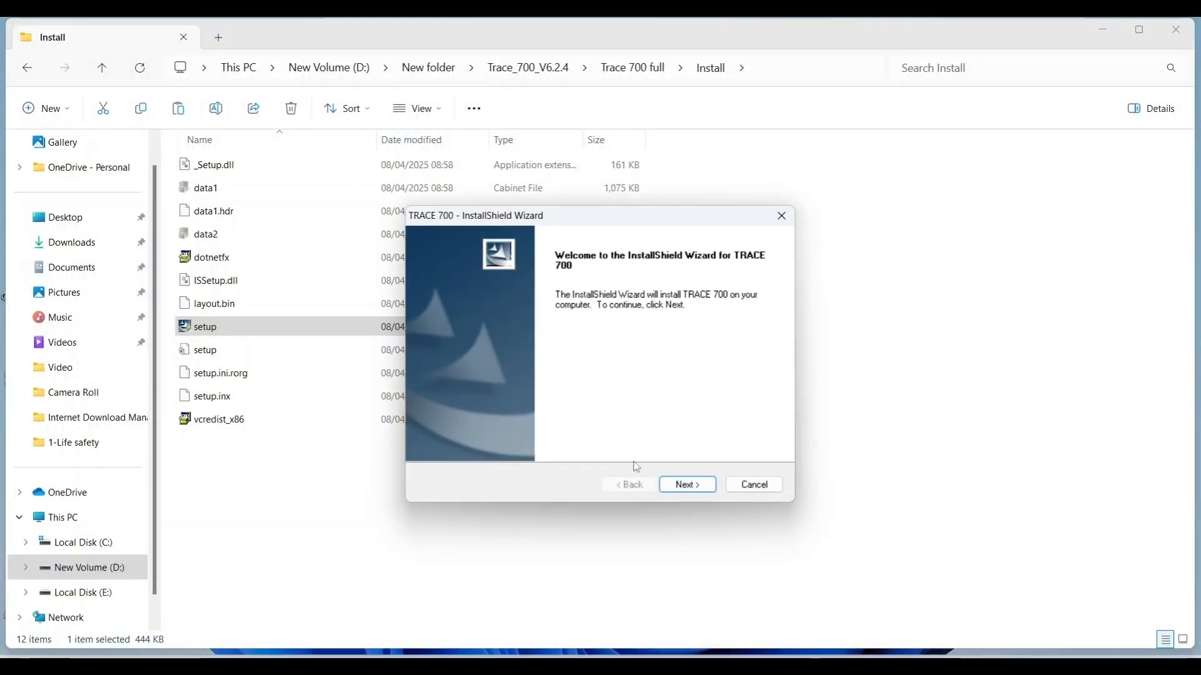
# Pass the installer welcome page and go back up to the Trace 700 full folder.
pyautogui.click(686, 484)
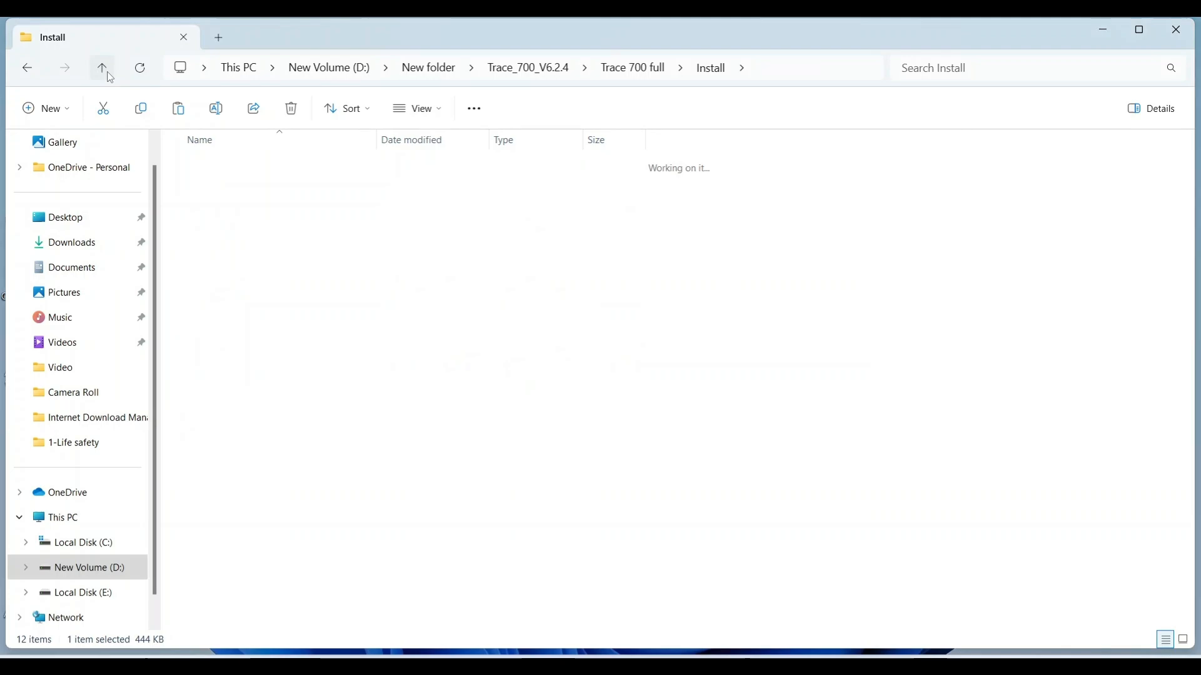
pyautogui.click(101, 69)
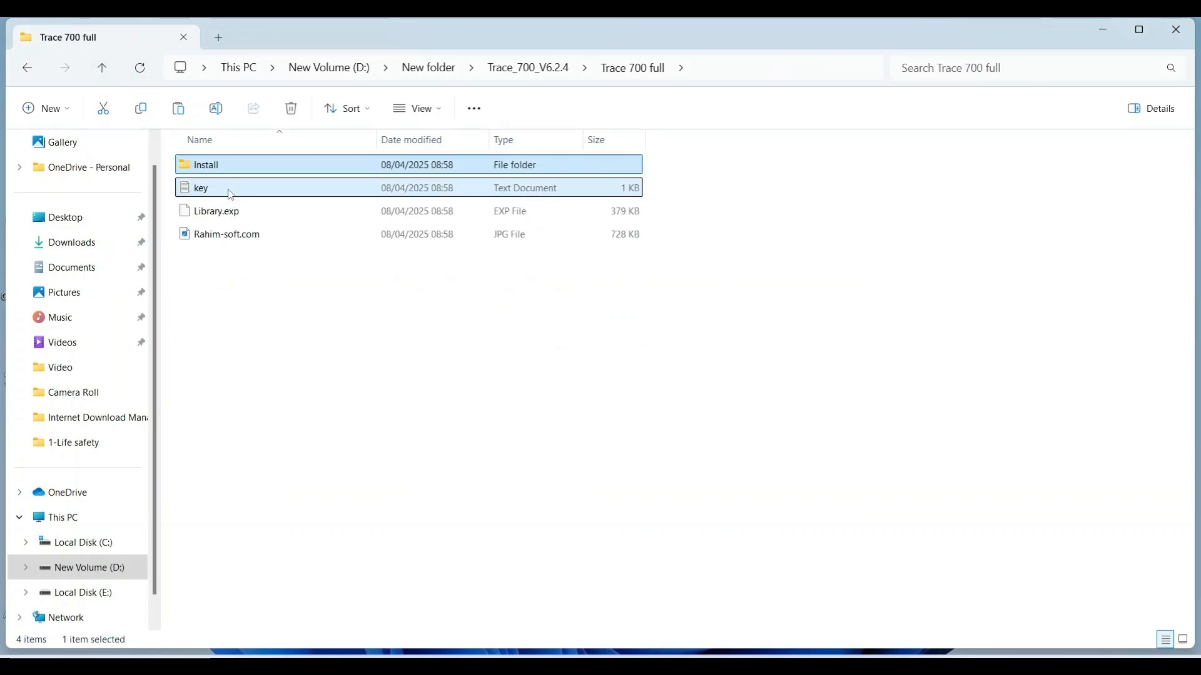
pyautogui.doubleClick(202, 187)
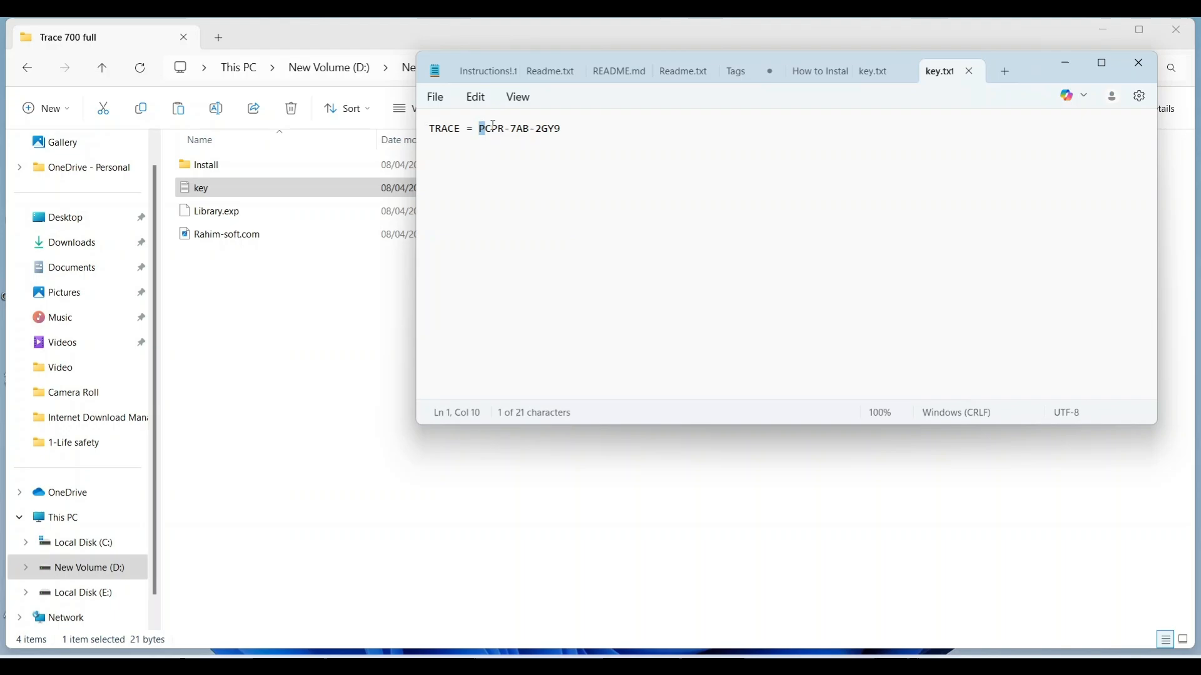
pyautogui.rightClick(538, 128)
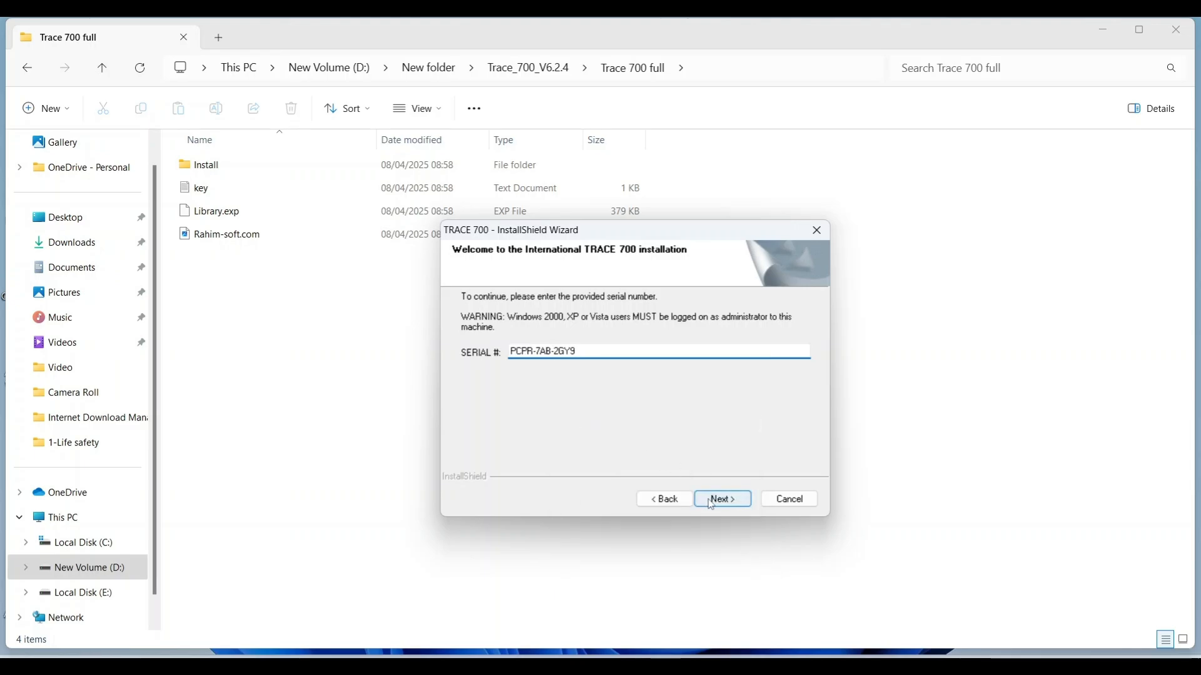
# Submit the serial, accept the license, install, and acknowledge the library backup notice.
pyautogui.click(722, 499)
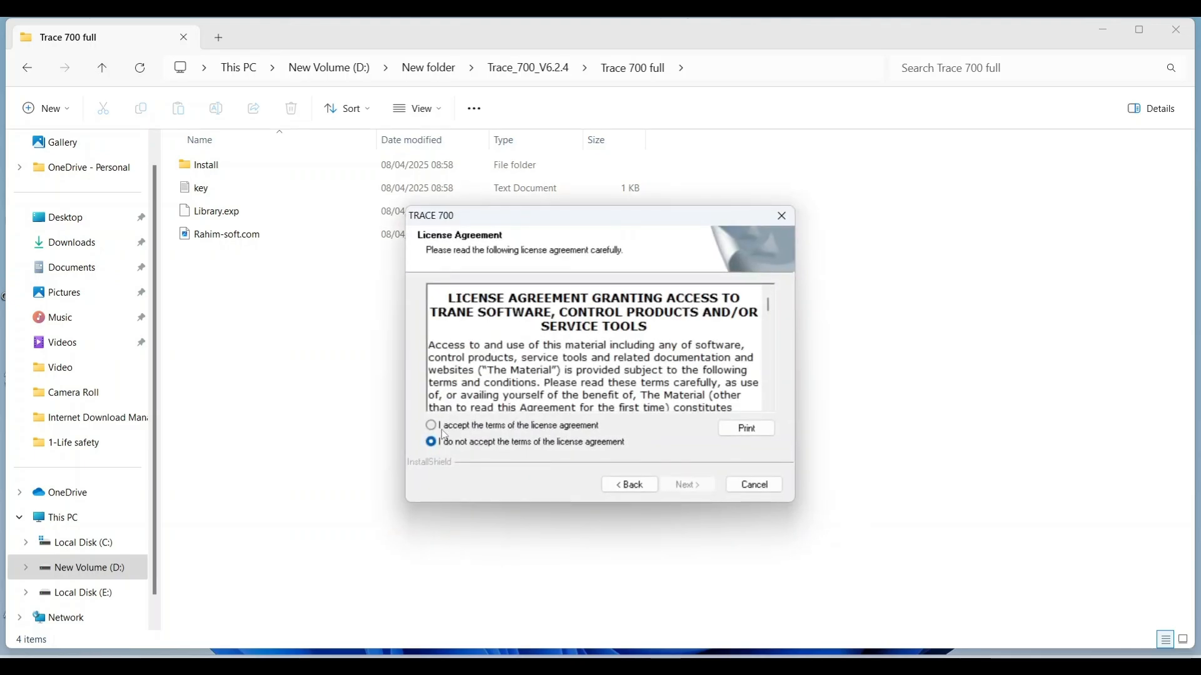
pyautogui.click(430, 425)
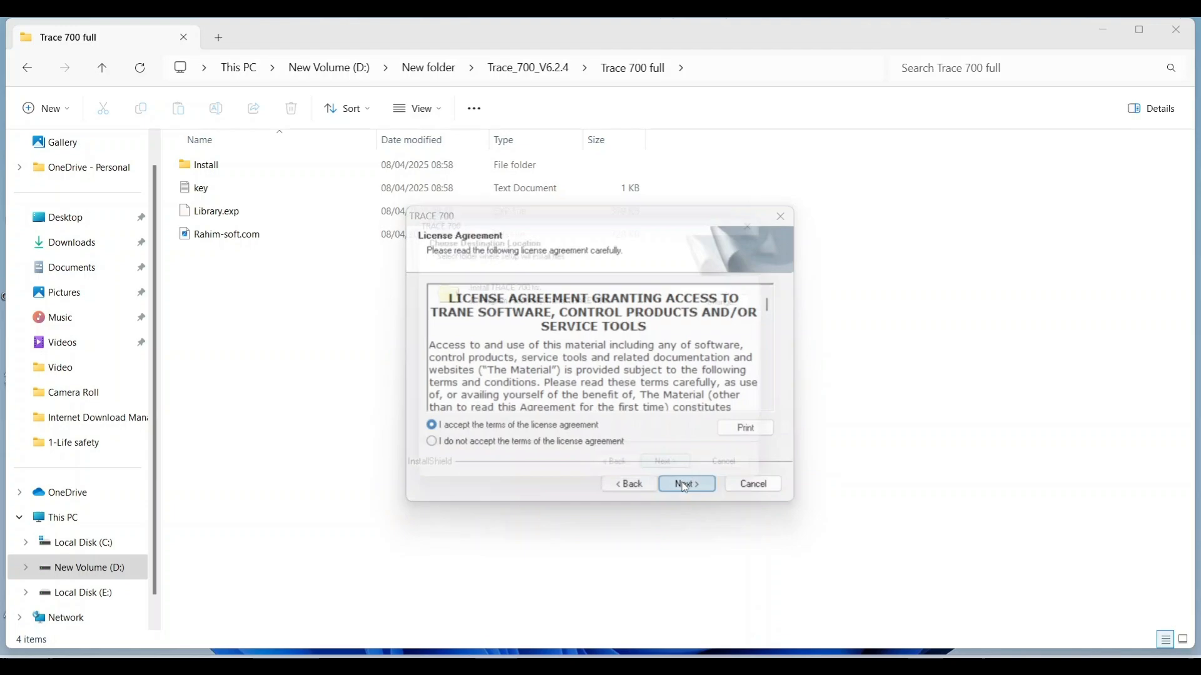
pyautogui.click(686, 483)
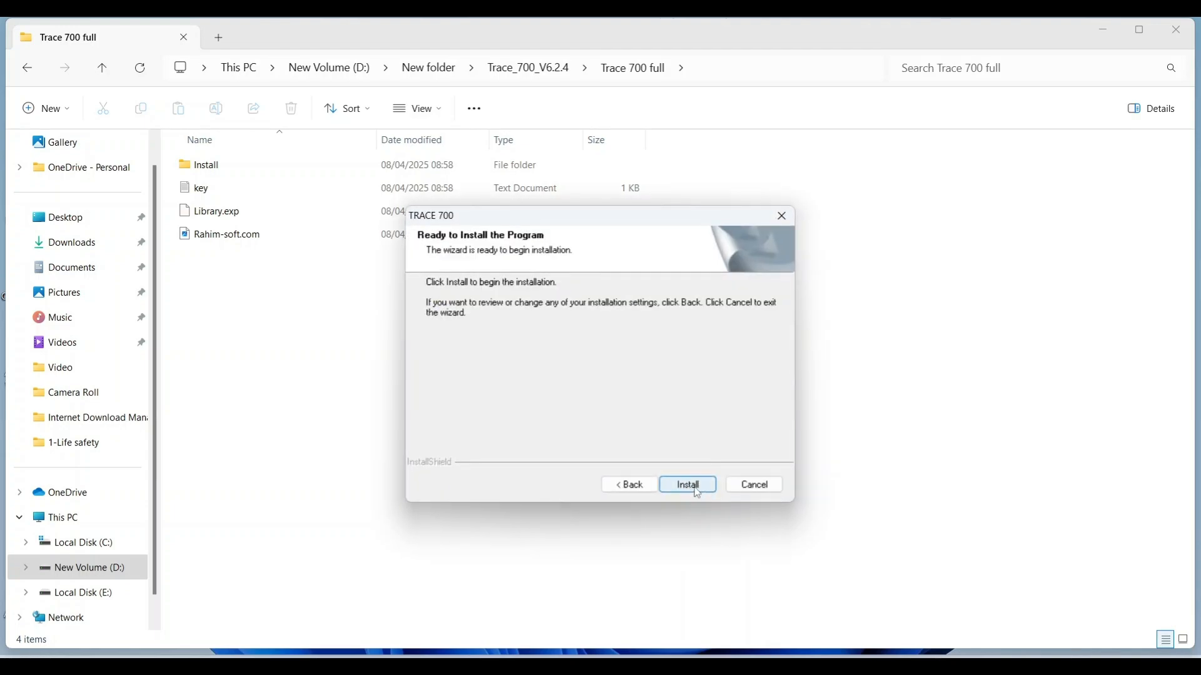
pyautogui.click(687, 485)
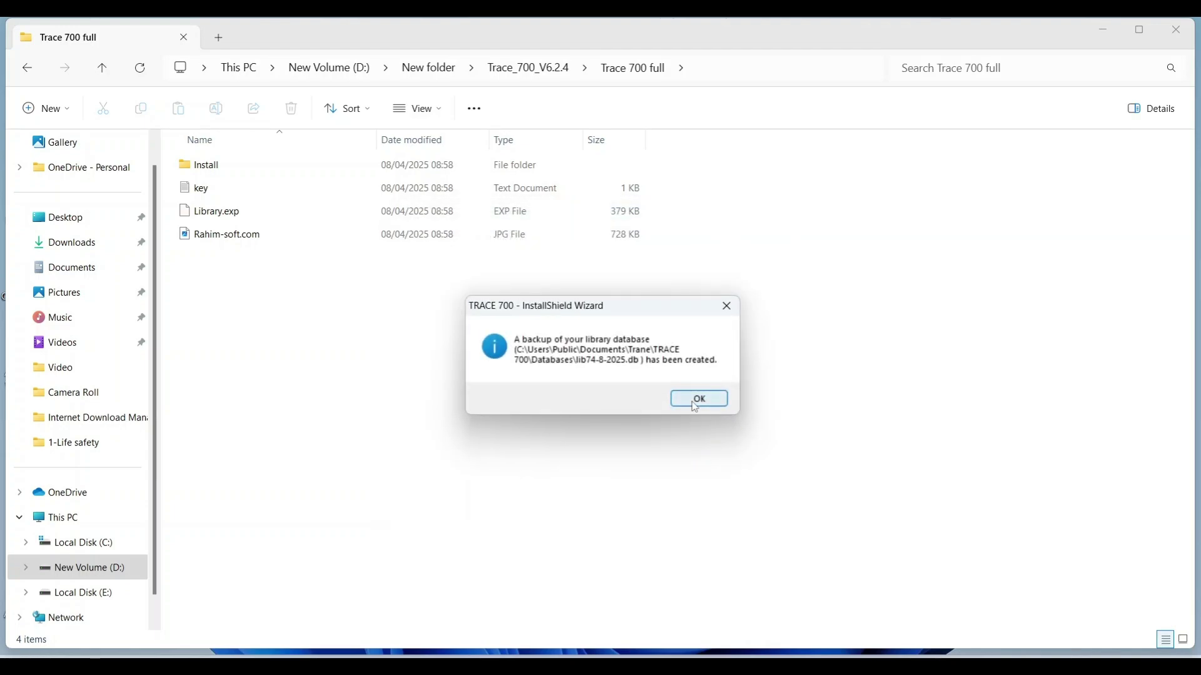
pyautogui.click(698, 399)
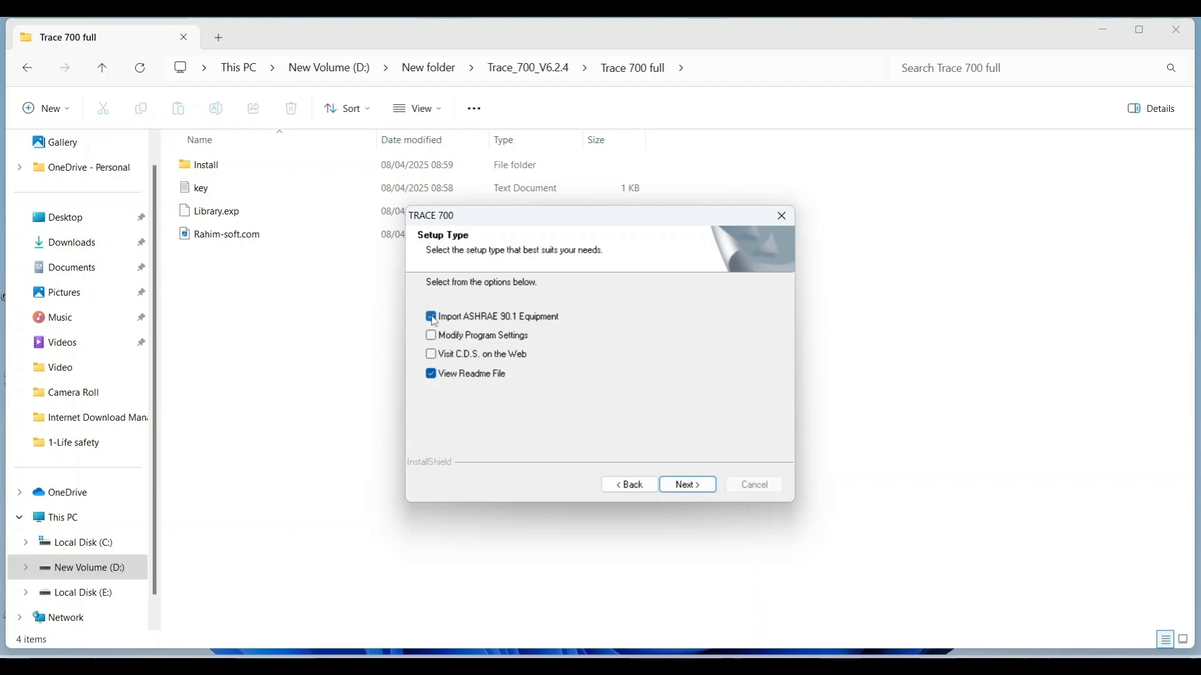
# Choose Import ASHRAE 90.1 Equipment on Setup Type, continue, and finish the wizard.
pyautogui.click(431, 317)
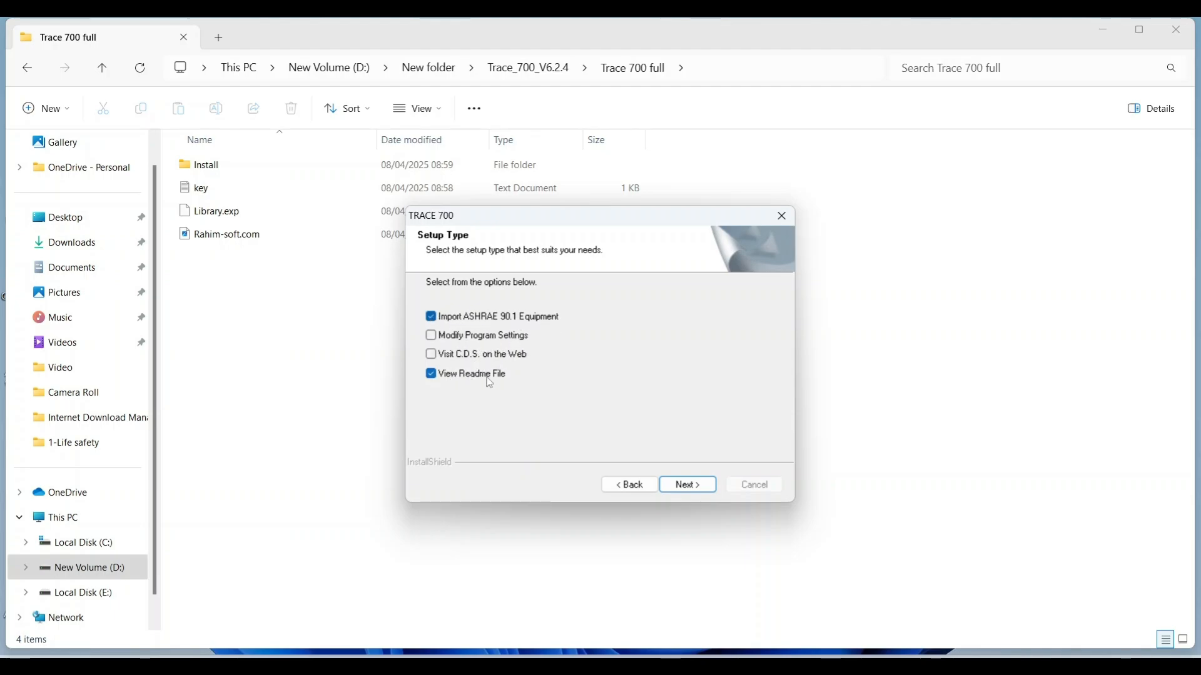
pyautogui.moveTo(511, 439)
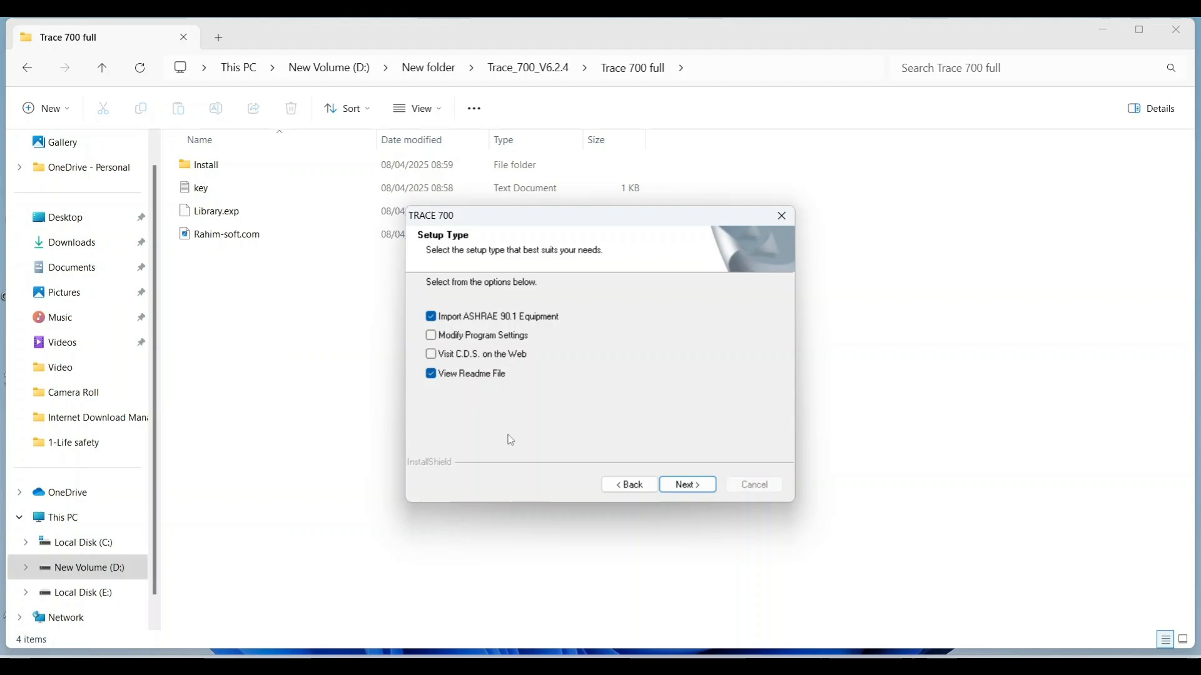
pyautogui.click(687, 484)
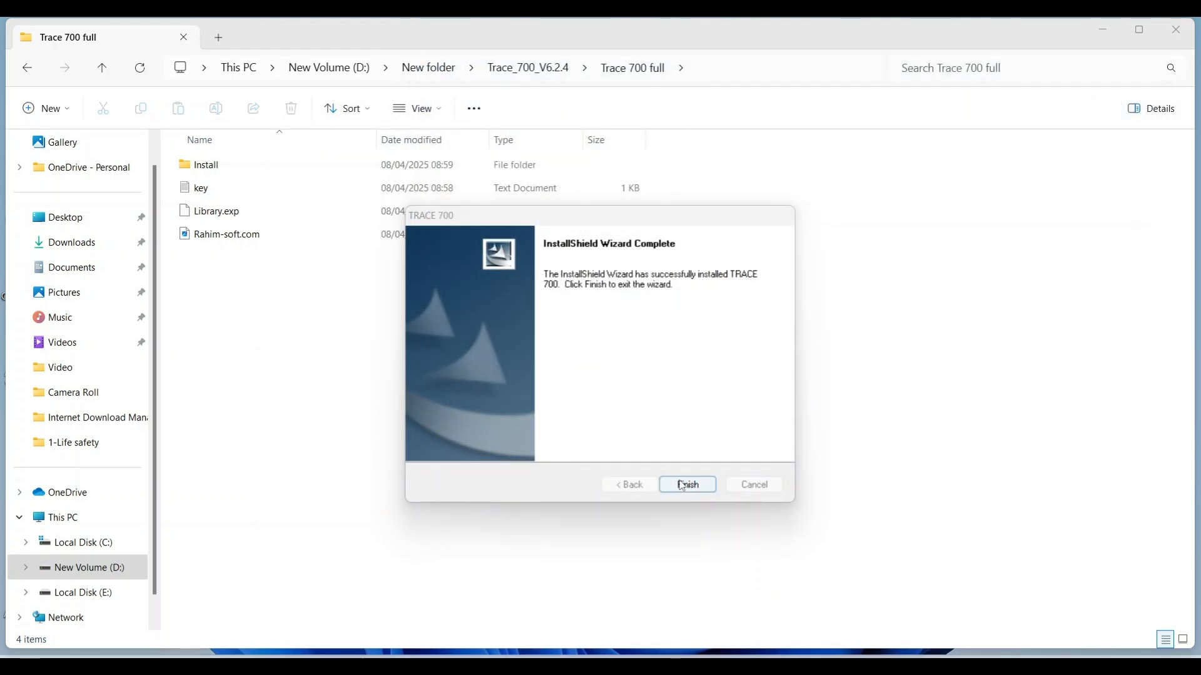
pyautogui.click(687, 484)
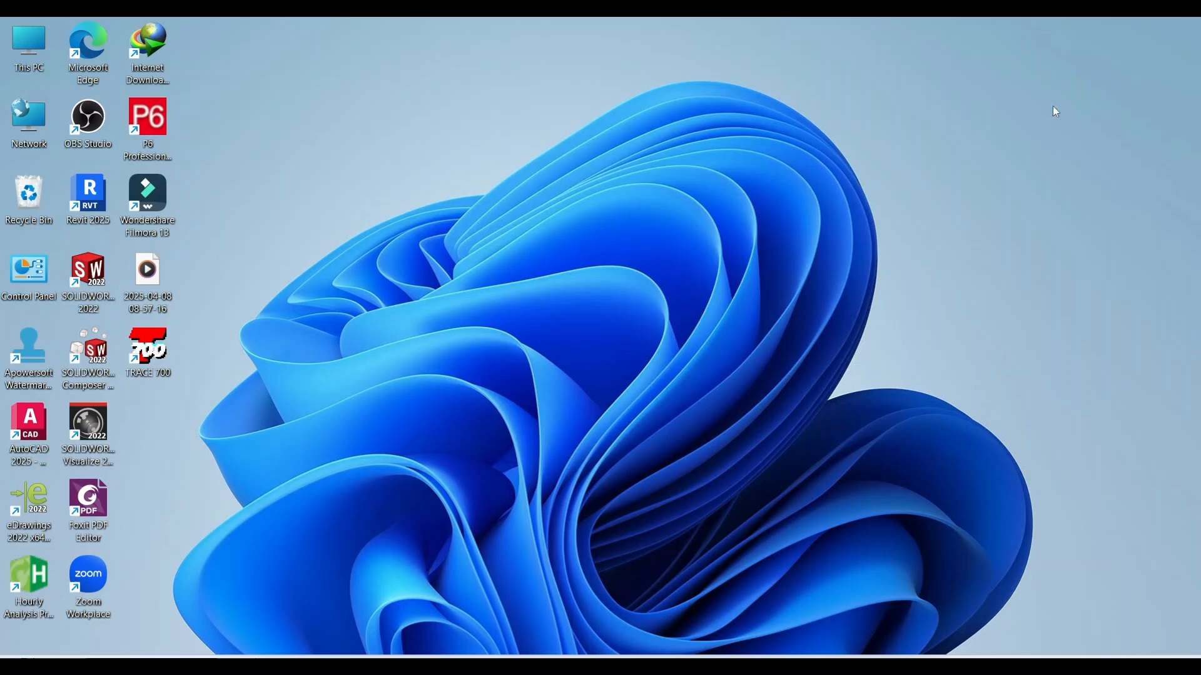
pyautogui.moveTo(148, 365)
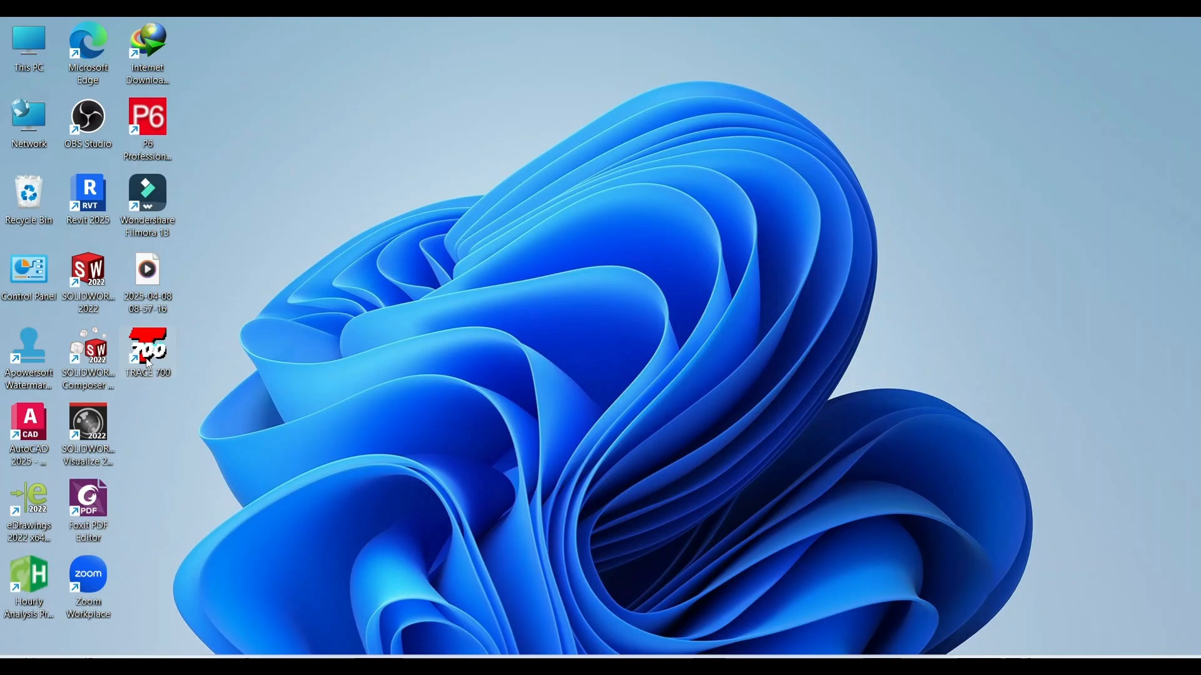
pyautogui.moveTo(147, 355)
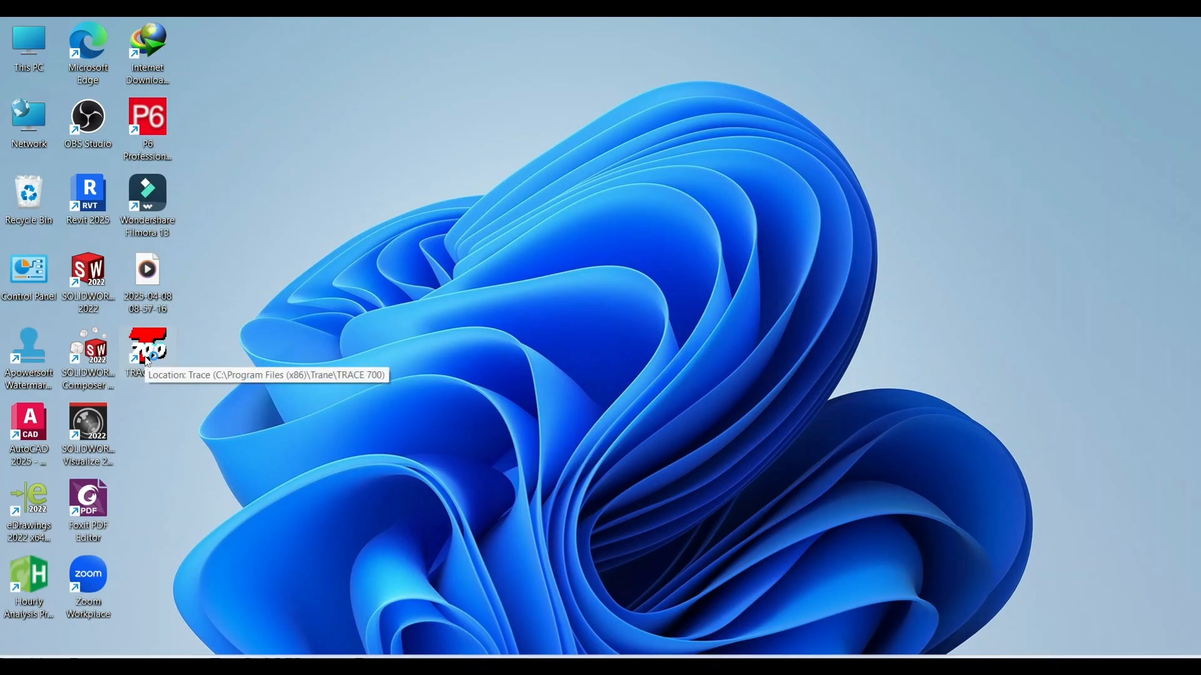
# Start TRACE 700 from its desktop shortcut.
pyautogui.doubleClick(147, 348)
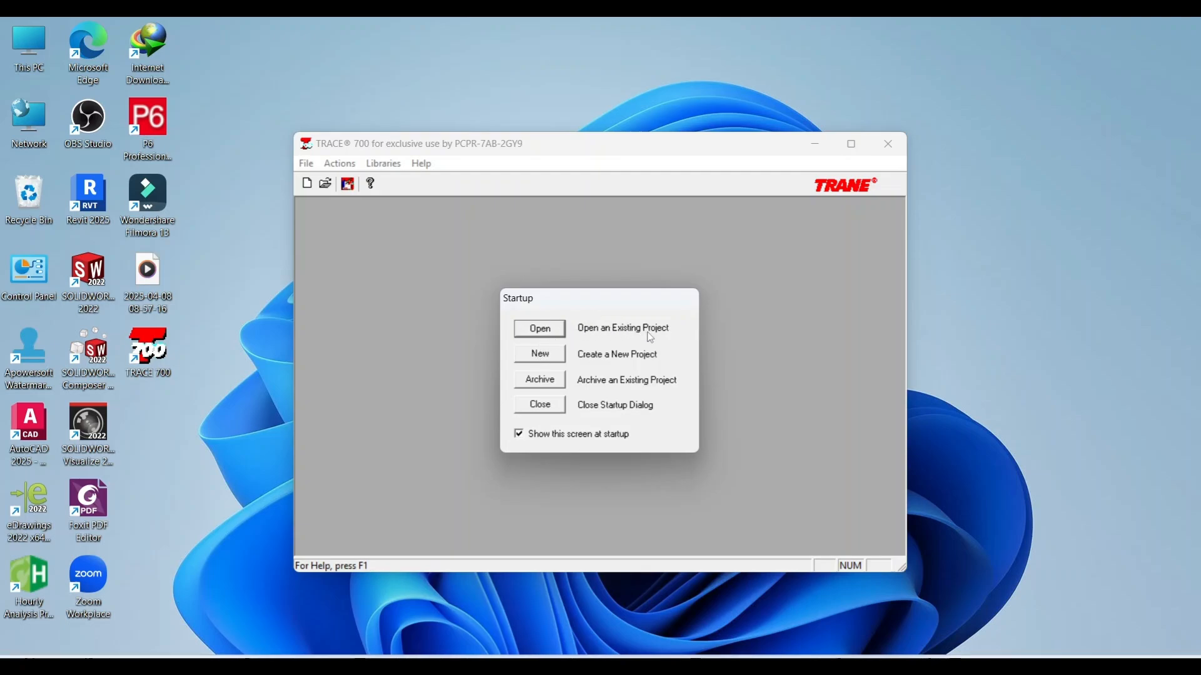
pyautogui.moveTo(611, 395)
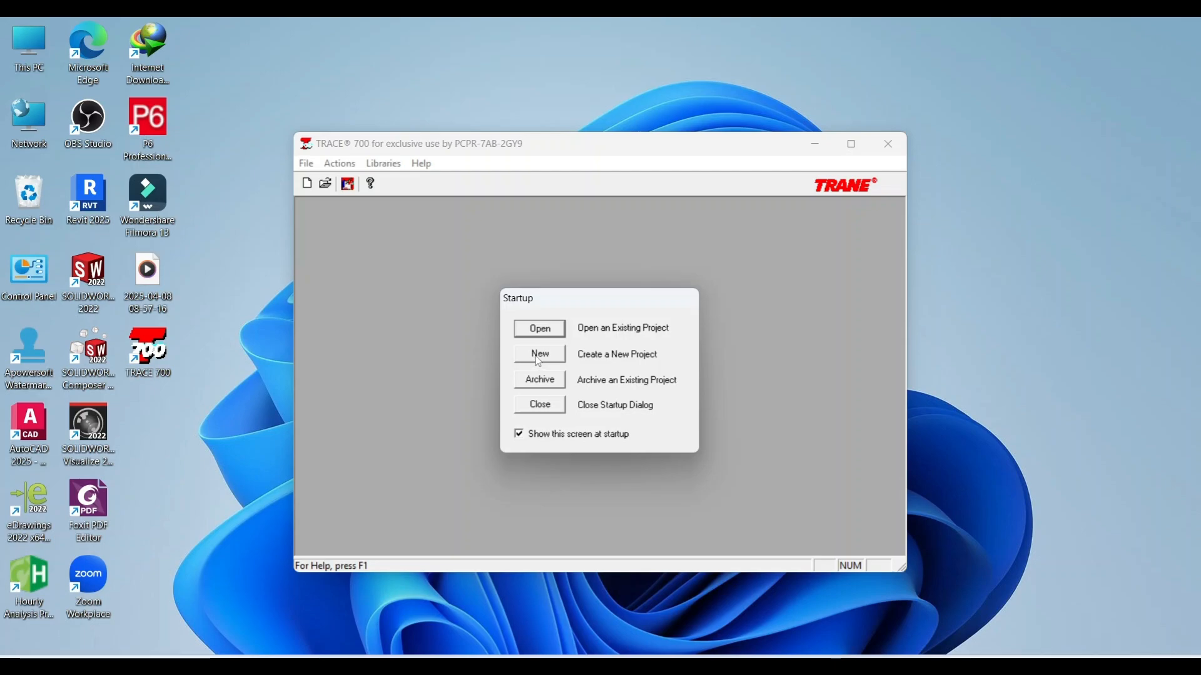
# Create a new project keeping the default name TRACE002.
pyautogui.click(539, 354)
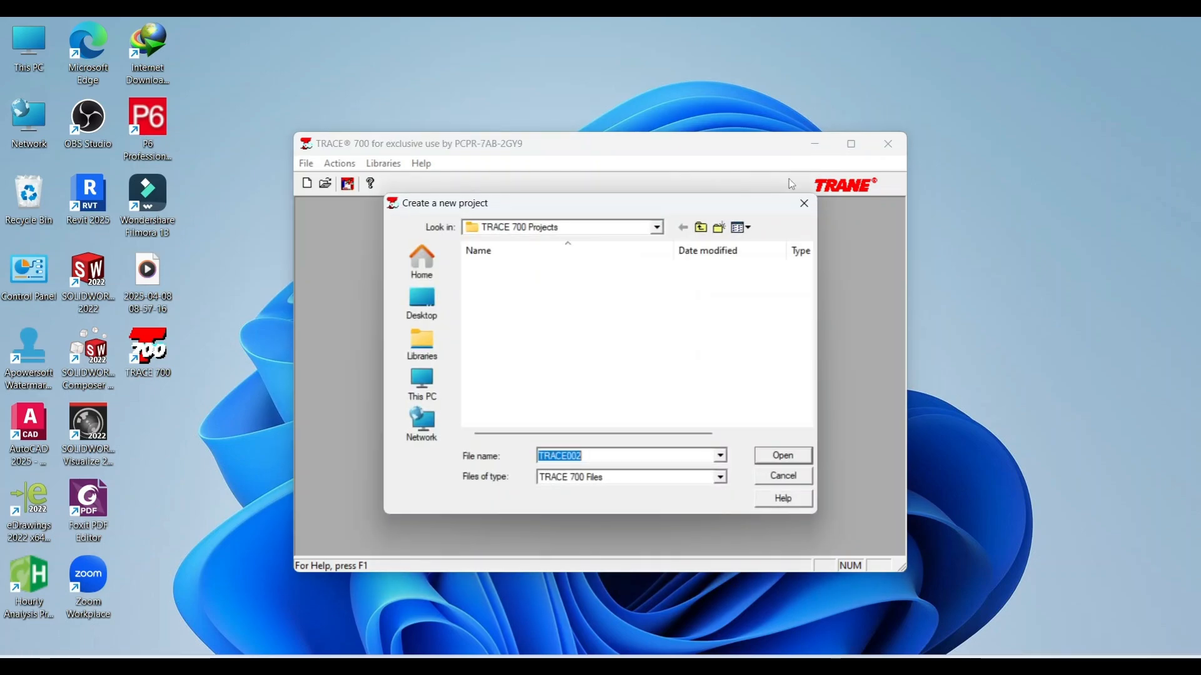
pyautogui.click(783, 456)
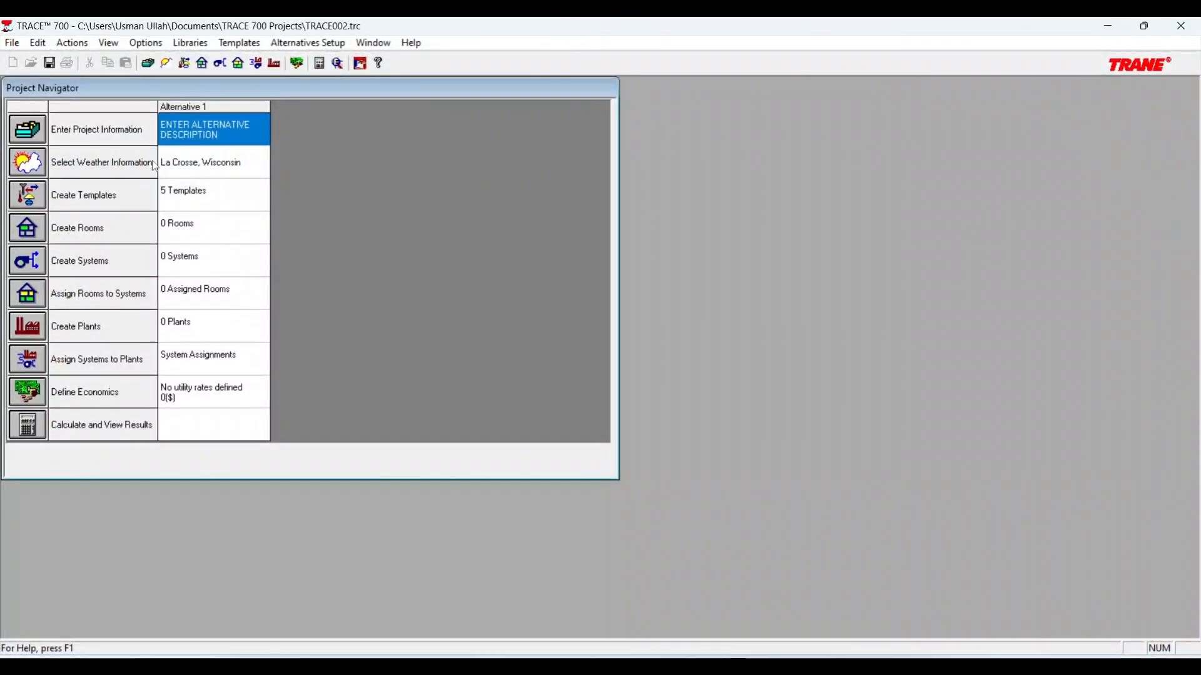
# Select Systems in the Project Navigator and open the Help menu.
pyautogui.click(212, 257)
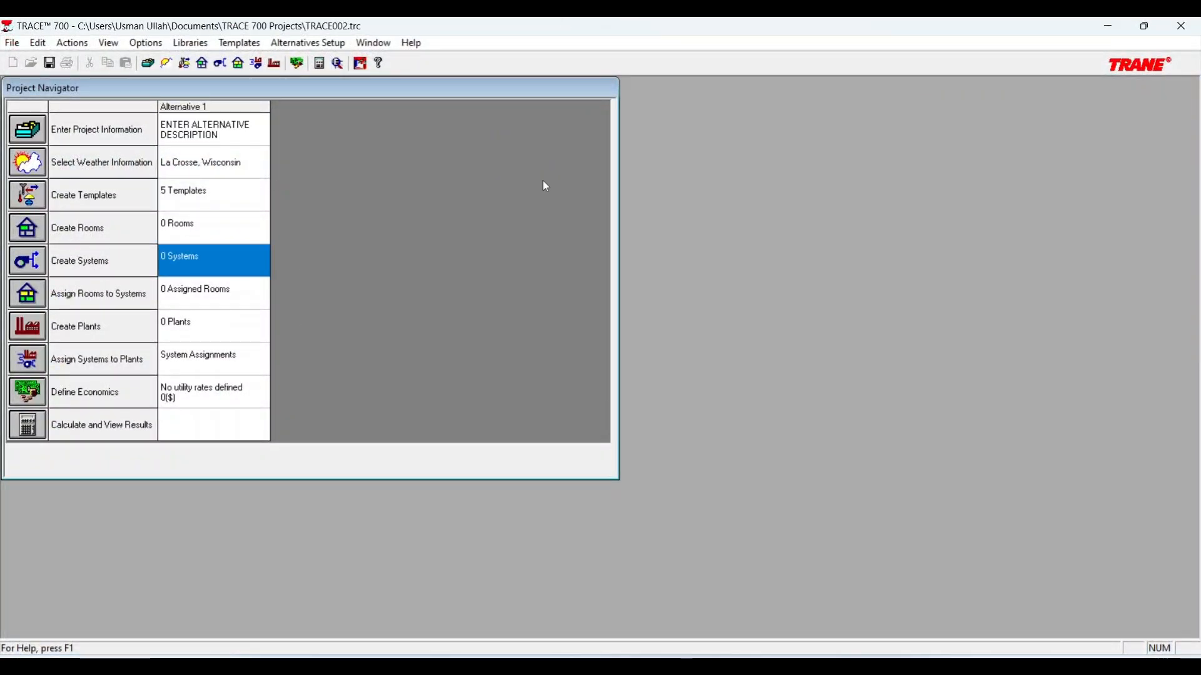
pyautogui.moveTo(399, 208)
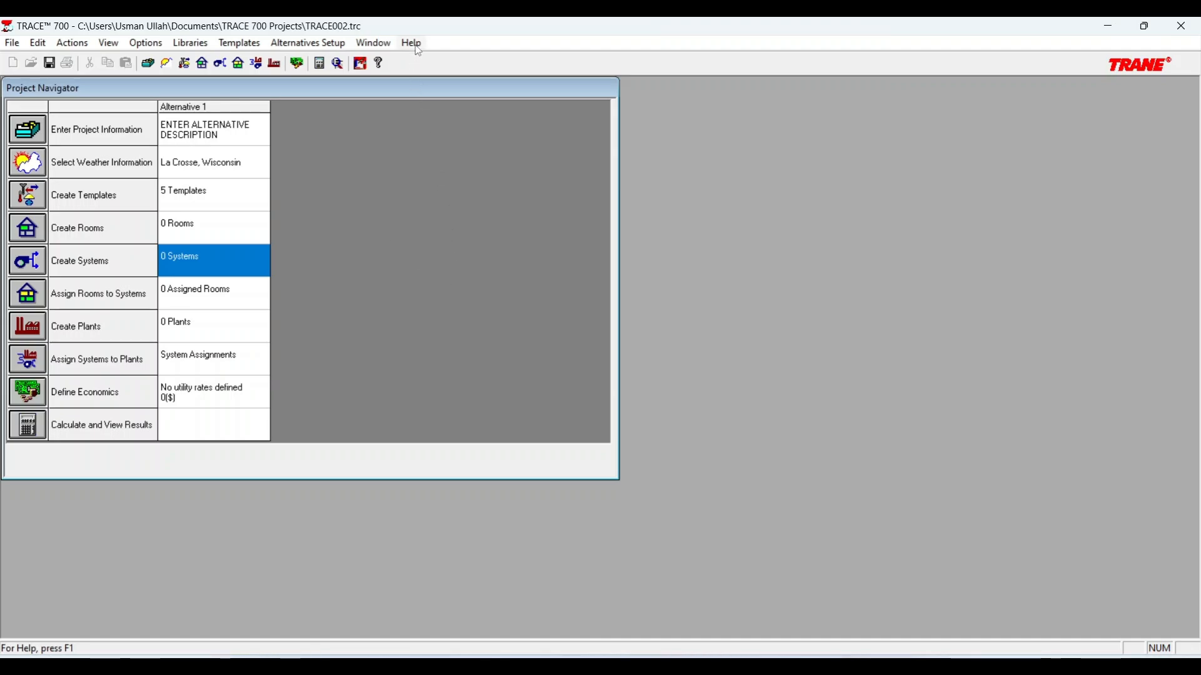
pyautogui.click(411, 42)
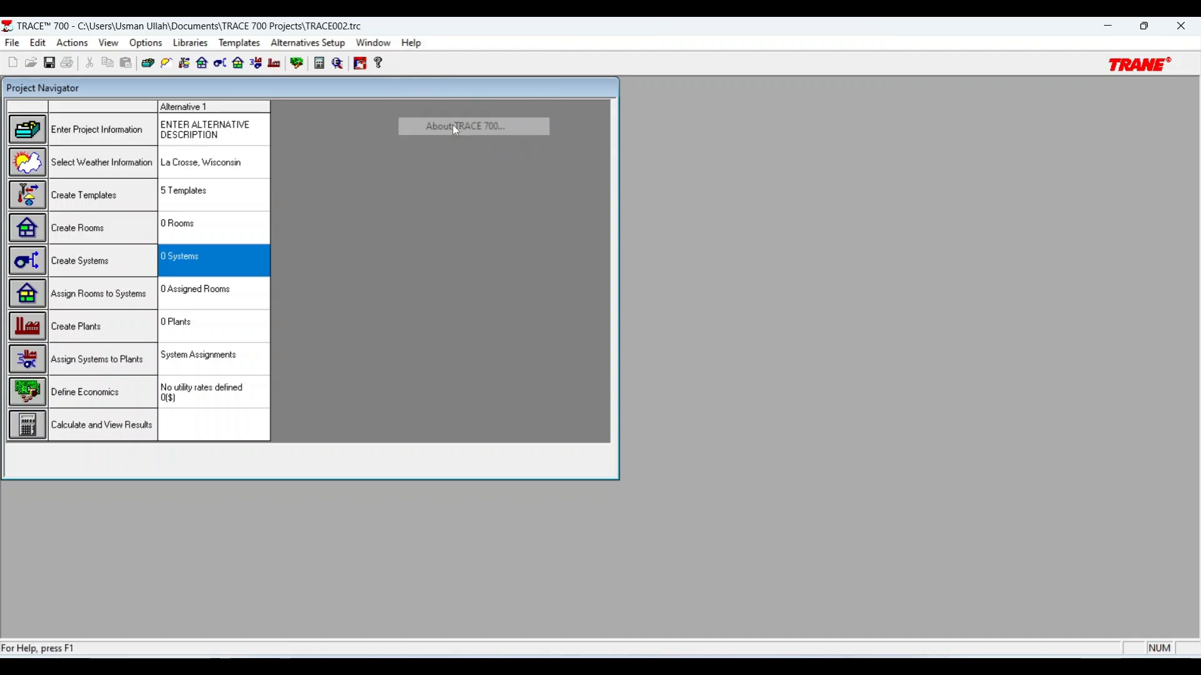
# View About TRACE 700, confirming version 6.2.4 licensed to Trane, then dismiss it.
pyautogui.click(474, 126)
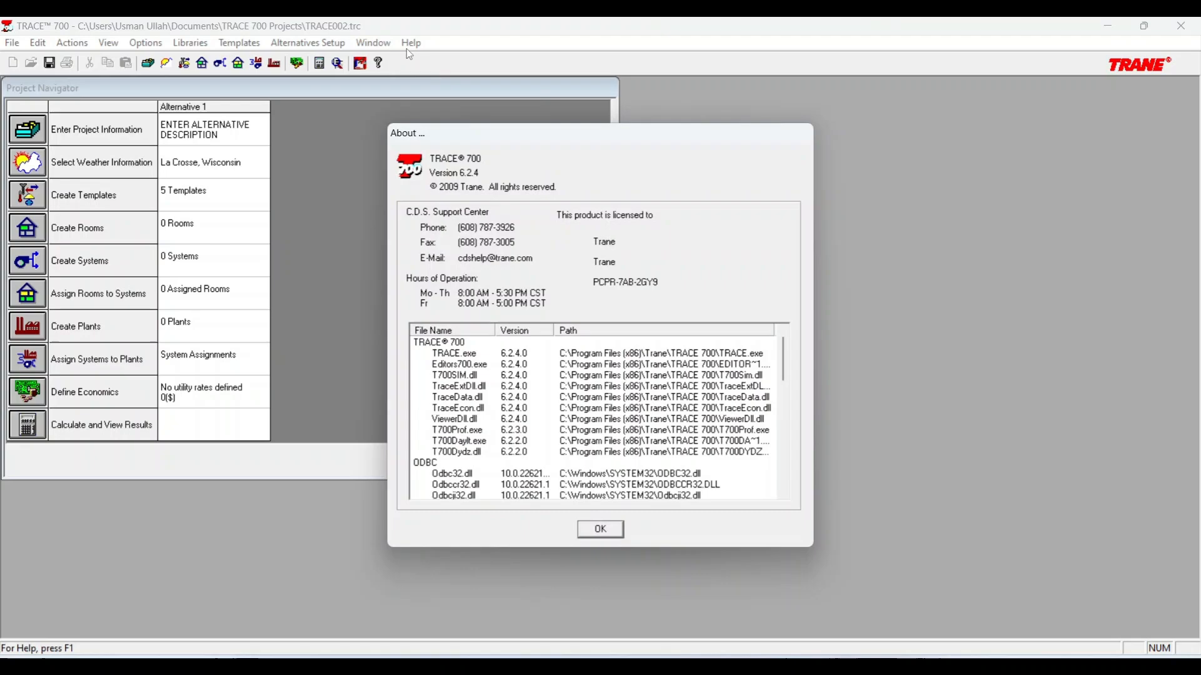
pyautogui.moveTo(659, 223)
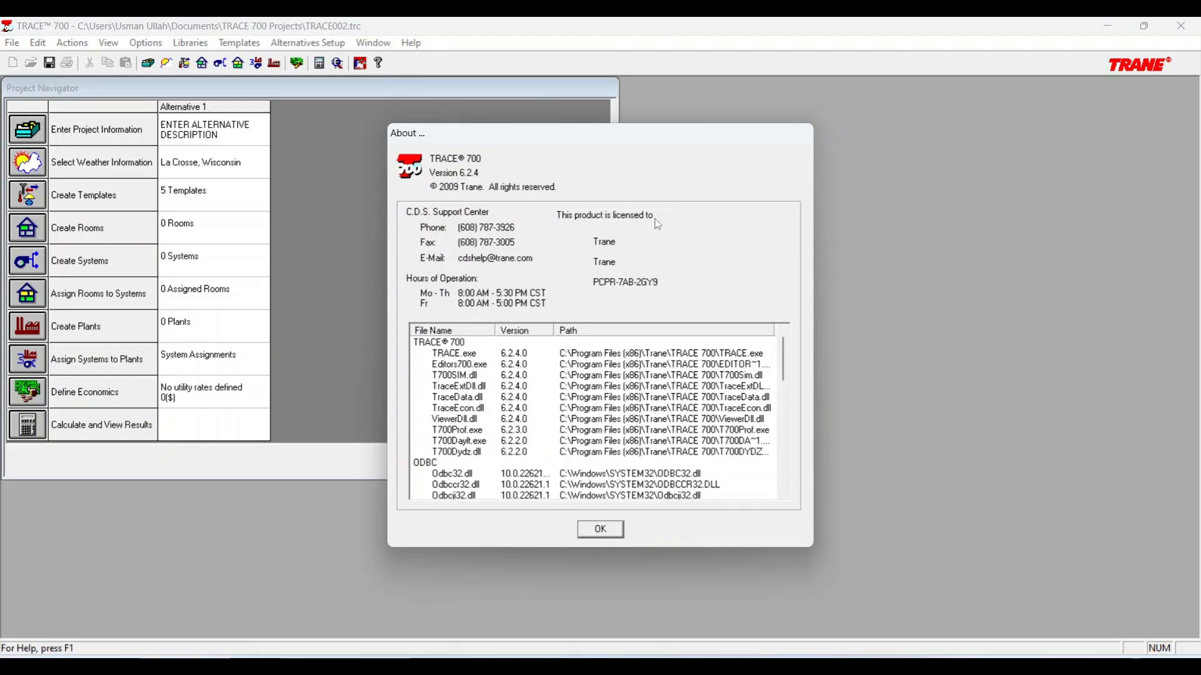
pyautogui.moveTo(589, 291)
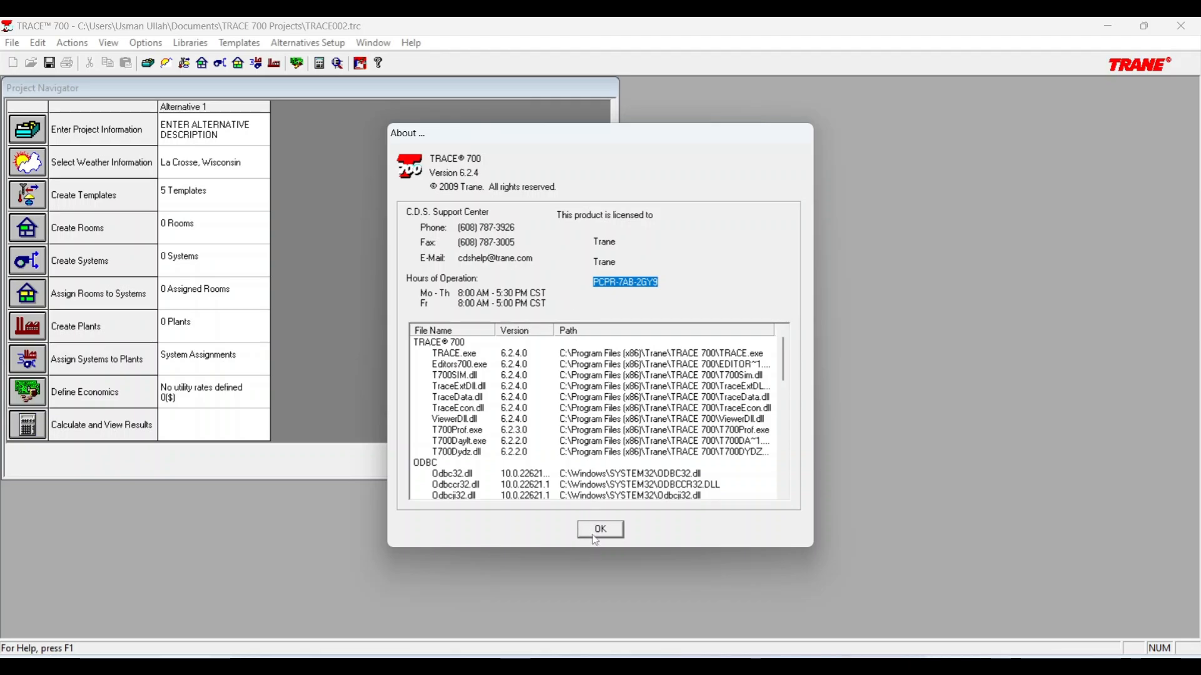
pyautogui.click(599, 529)
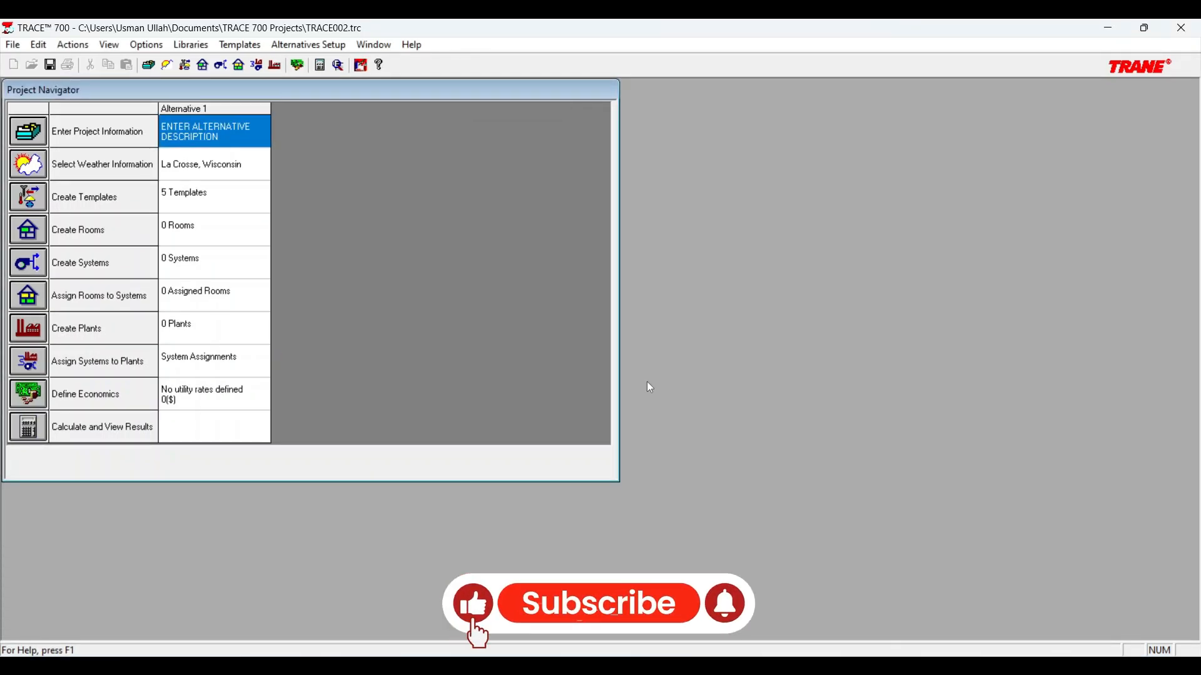